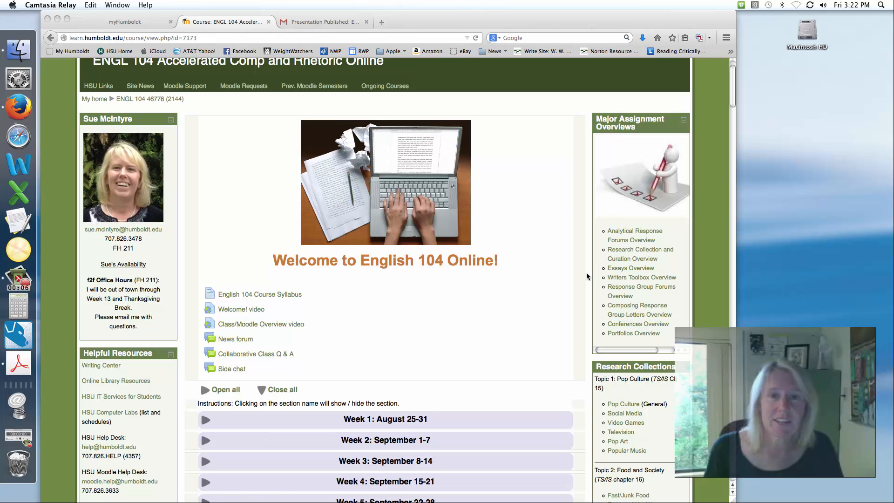
- Go to Portfolios Overview and follow the Portfolio Scoring Guide link in item 4
{"action": "left_click", "coordinate": [633, 334]}
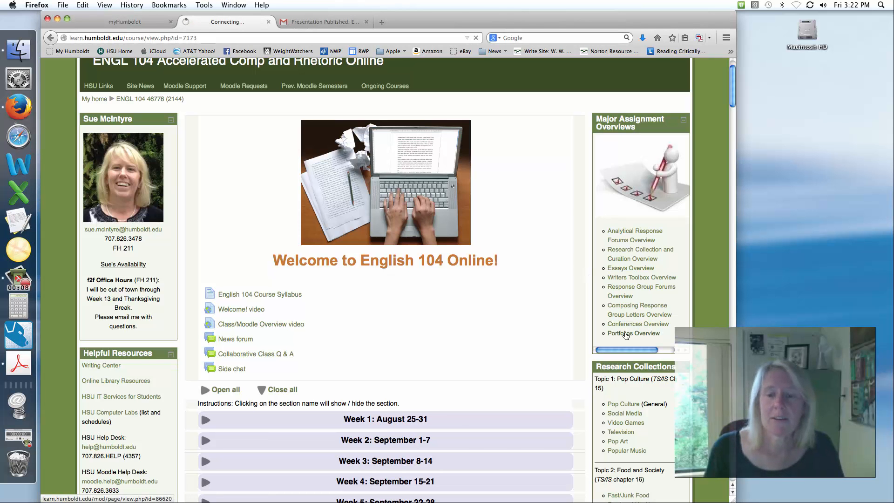
{"action": "left_click", "coordinate": [633, 333]}
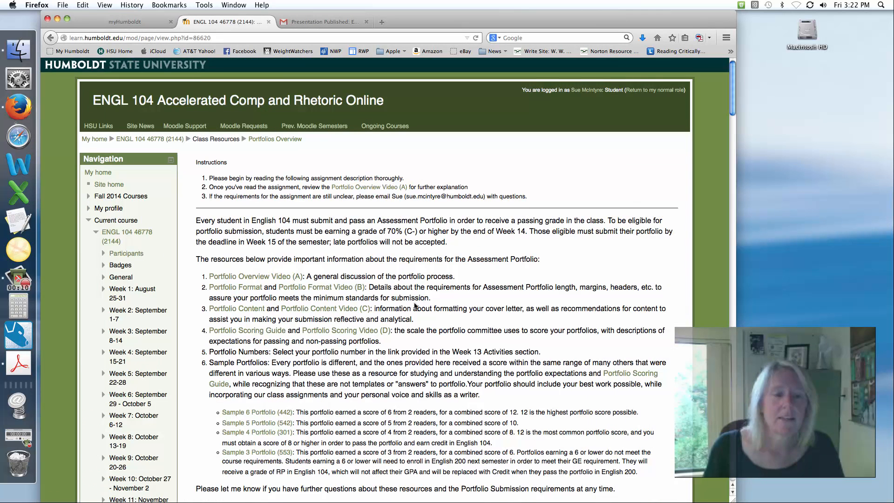
{"action": "scroll", "scroll_direction": "down", "scroll_amount": 3}
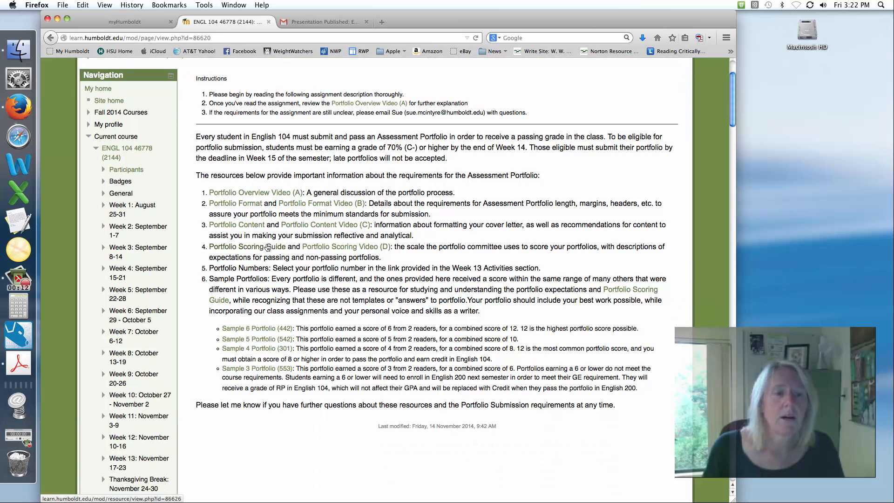
{"action": "left_click", "coordinate": [246, 246]}
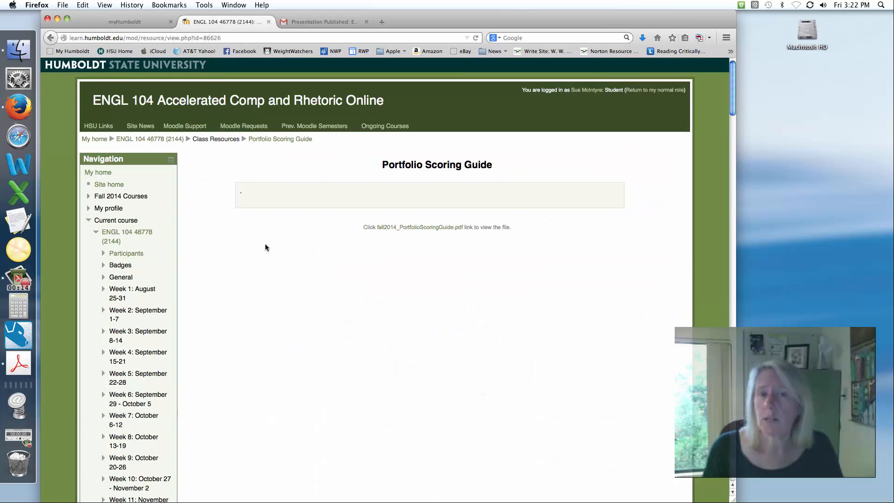
{"action": "mouse_move", "coordinate": [414, 227]}
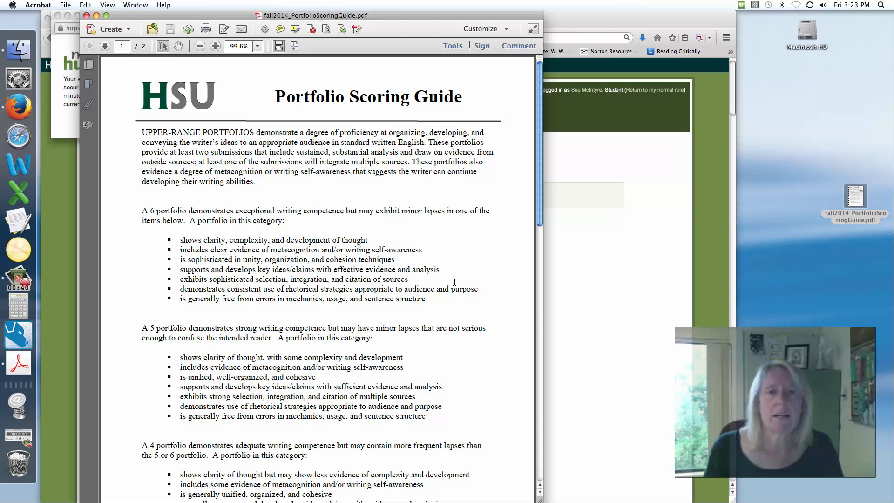
{"action": "mouse_move", "coordinate": [448, 284]}
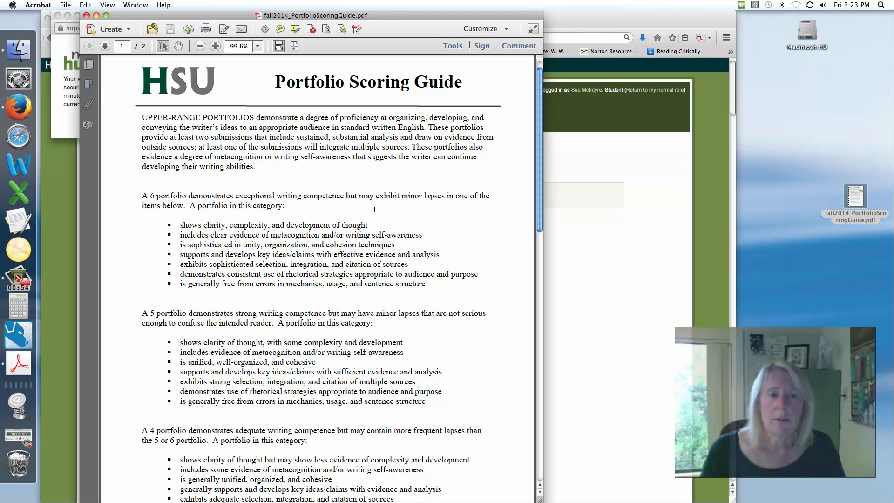
- Scroll through both pages of the scoring guide PDF, then return to the Firefox window
{"action": "scroll", "scroll_direction": "up", "scroll_amount": 3}
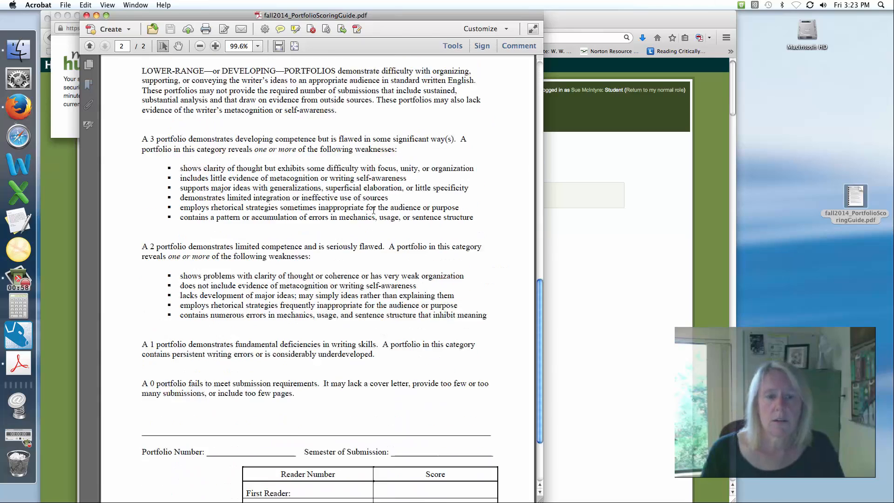
{"action": "left_click", "coordinate": [89, 46]}
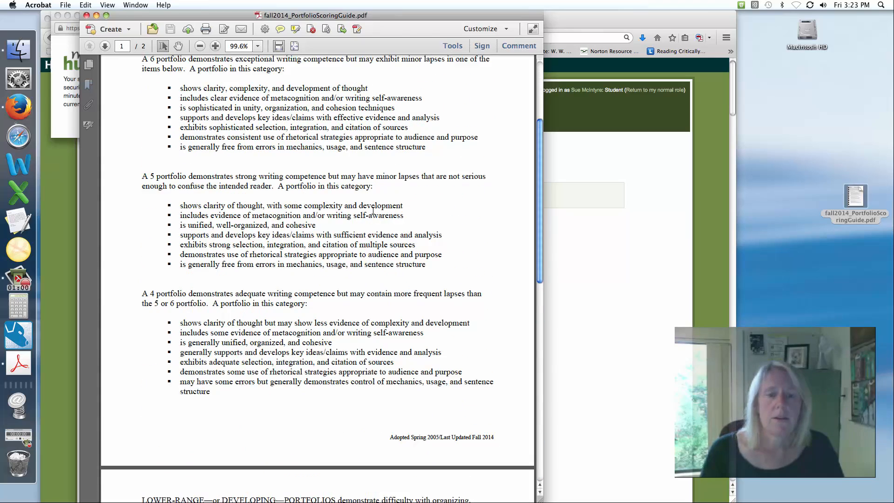
{"action": "scroll", "scroll_direction": "up", "scroll_amount": 3}
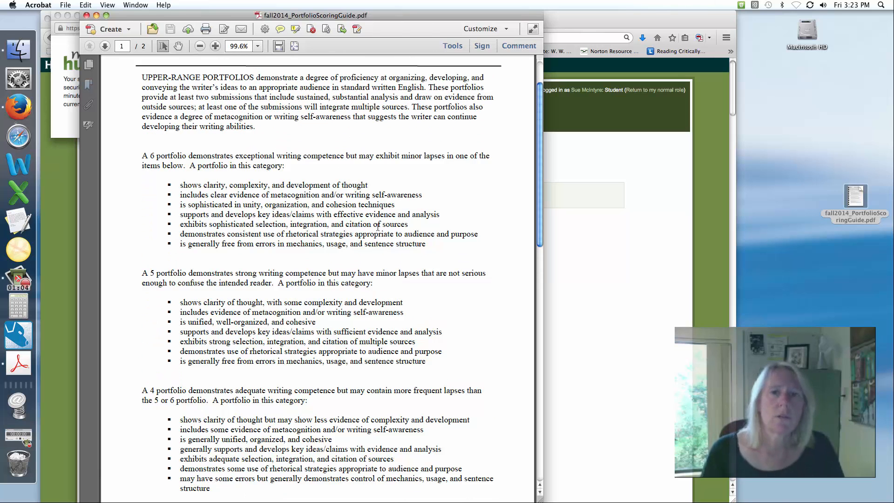
{"action": "scroll", "scroll_direction": "up", "scroll_amount": 3}
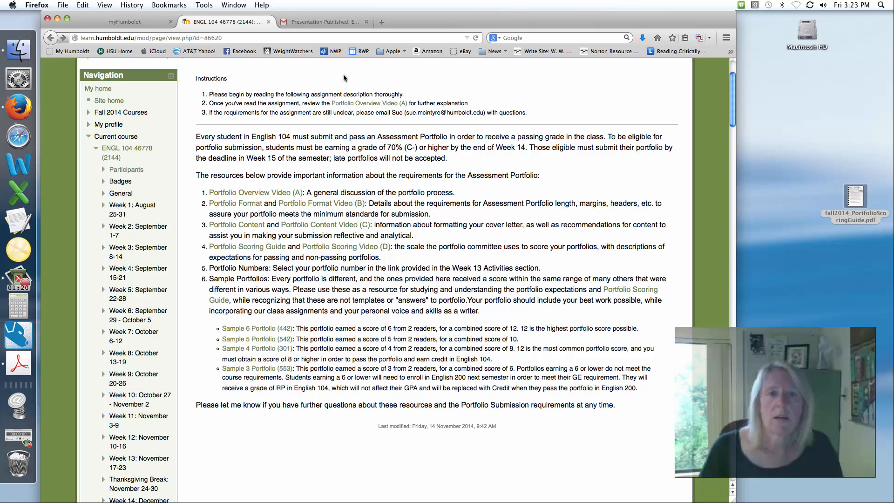
{"action": "mouse_move", "coordinate": [17, 335]}
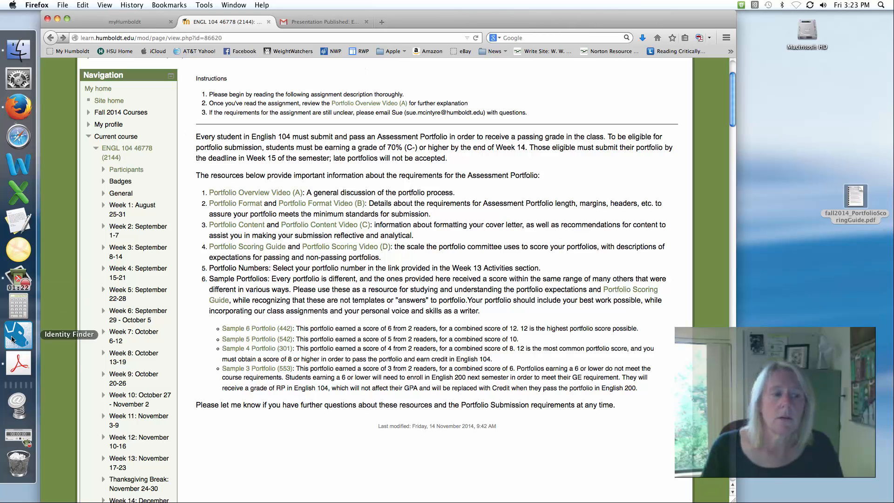
- Reopen the downloaded fall2014_PortfolioScoringGuide.pdf in Acrobat
{"action": "double_click", "coordinate": [855, 200]}
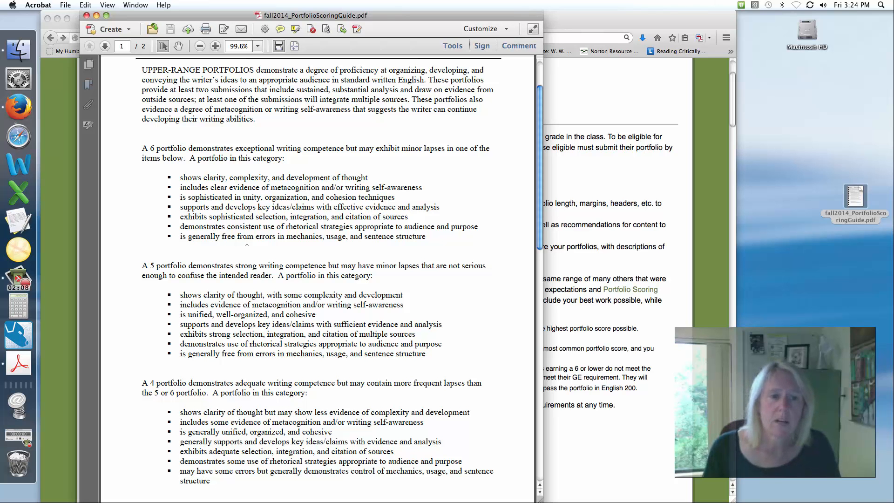
- Read down through the lower-range score descriptions to the Reader Number/Score table on page 2
{"action": "scroll", "scroll_direction": "up", "scroll_amount": 3}
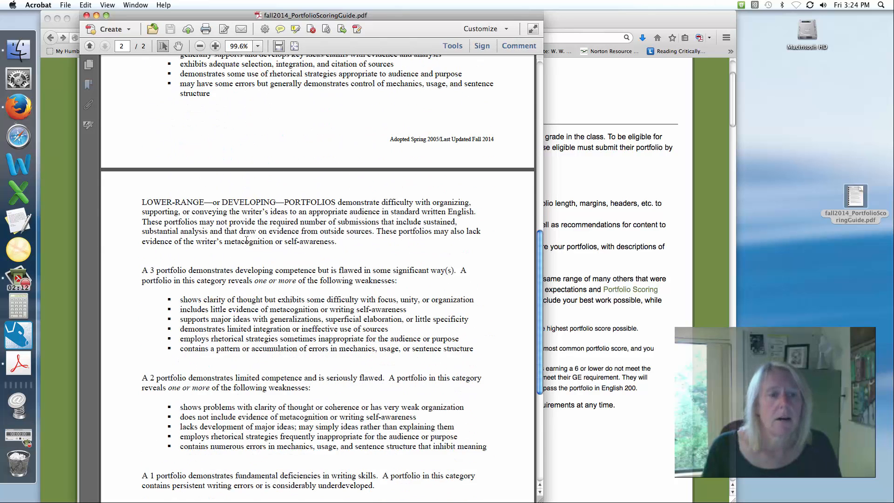
{"action": "scroll", "scroll_direction": "down", "scroll_amount": 3}
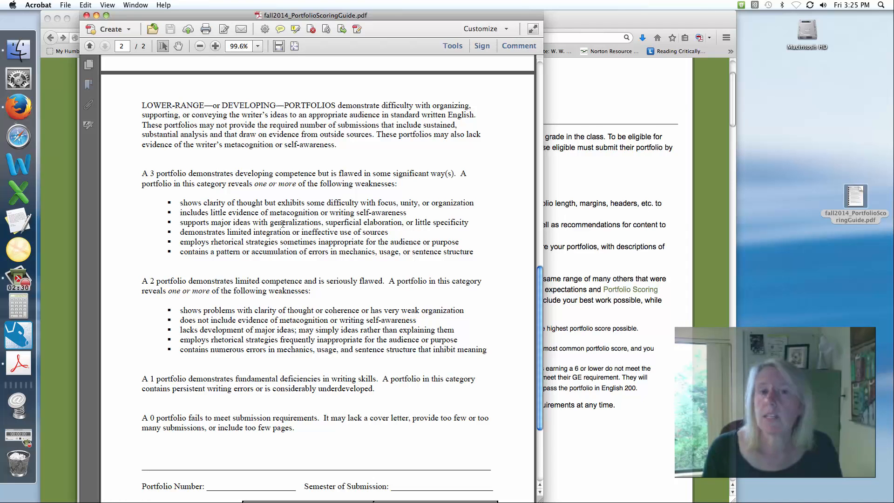
{"action": "mouse_move", "coordinate": [255, 194]}
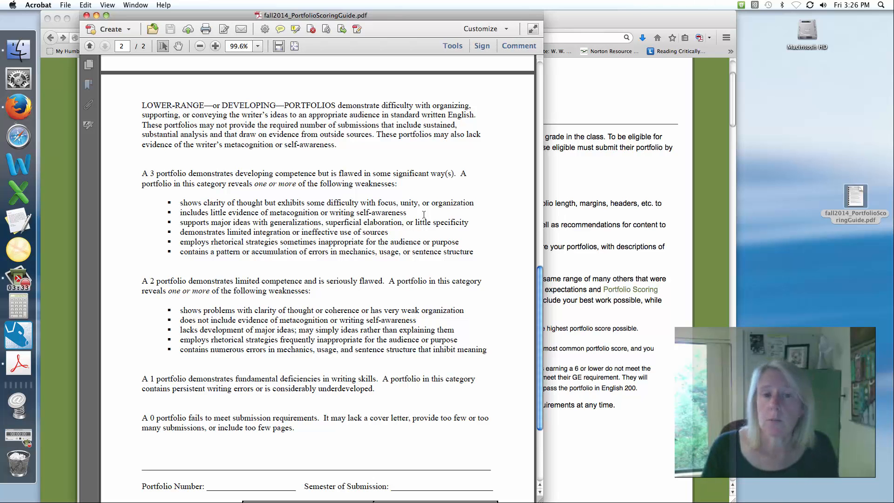
{"action": "scroll", "scroll_direction": "down", "scroll_amount": 3}
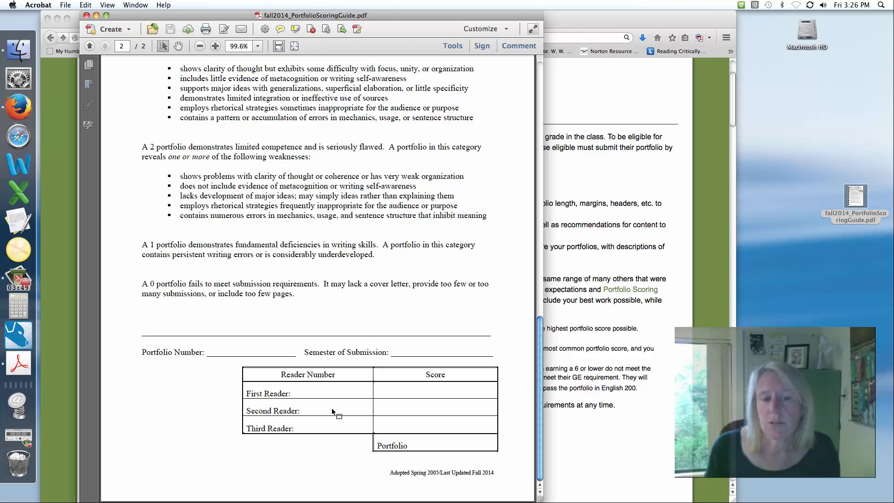
{"action": "mouse_move", "coordinate": [431, 413]}
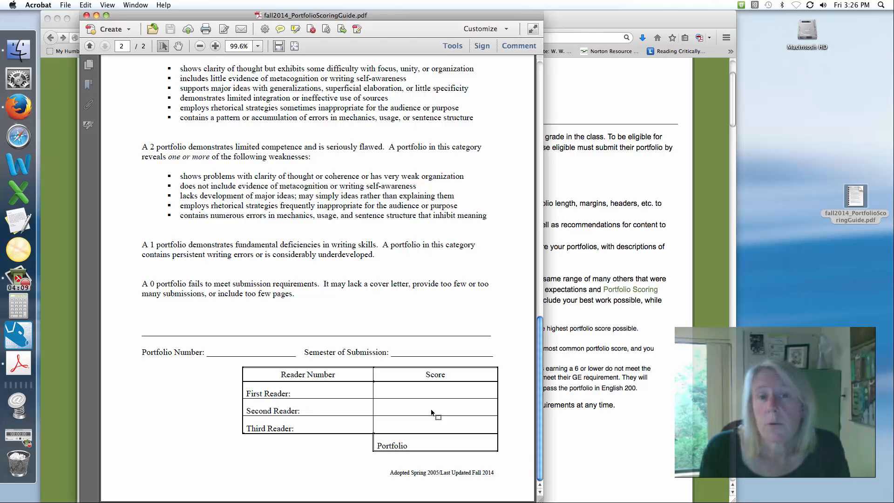
- Scroll back up to where the 4 portfolio description meets the lower-range section
{"action": "scroll", "scroll_direction": "up", "scroll_amount": 3}
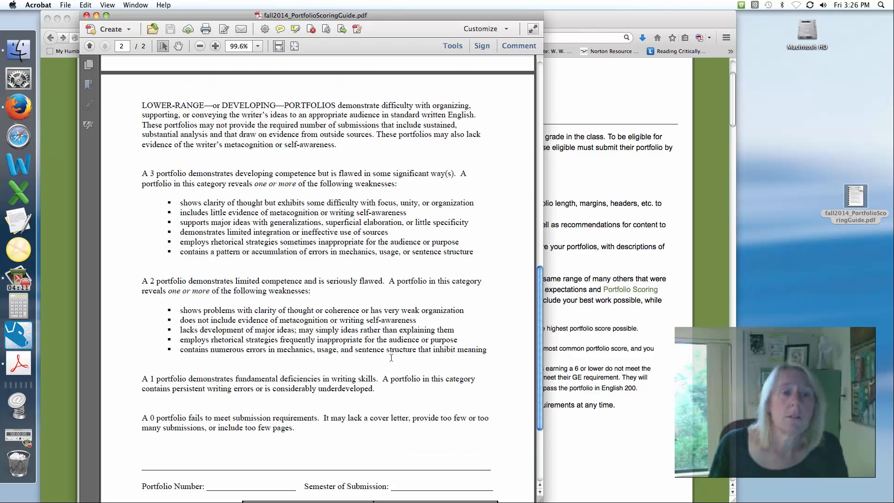
{"action": "scroll", "scroll_direction": "up", "scroll_amount": 3}
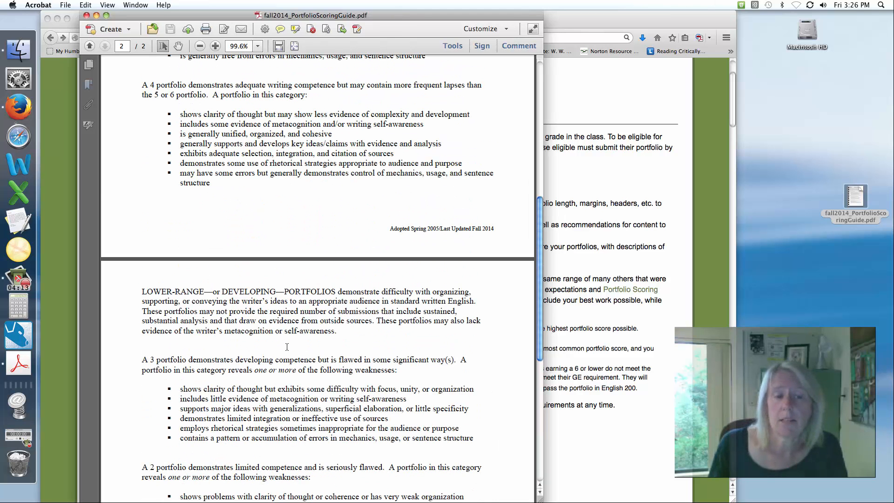
{"action": "mouse_move", "coordinate": [378, 272]}
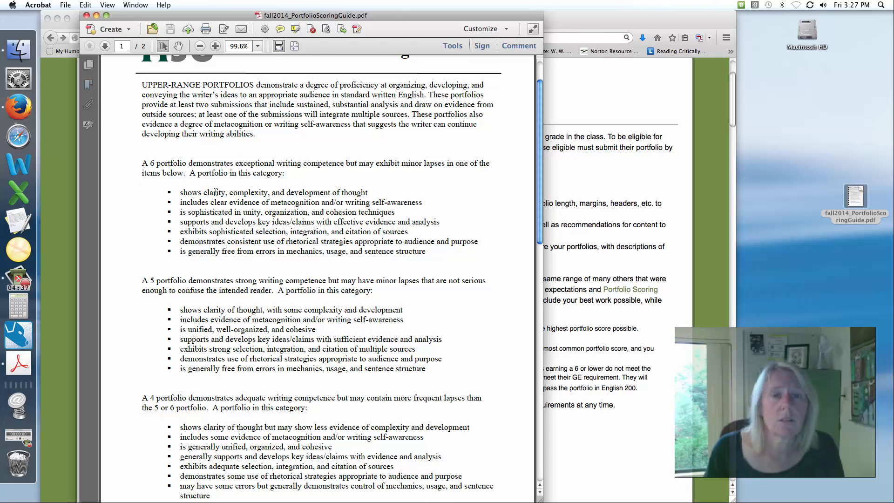
- Scroll up to the Portfolio Scoring Guide title and the 6, 5 and 4 descriptions
{"action": "scroll", "scroll_direction": "up", "scroll_amount": 3}
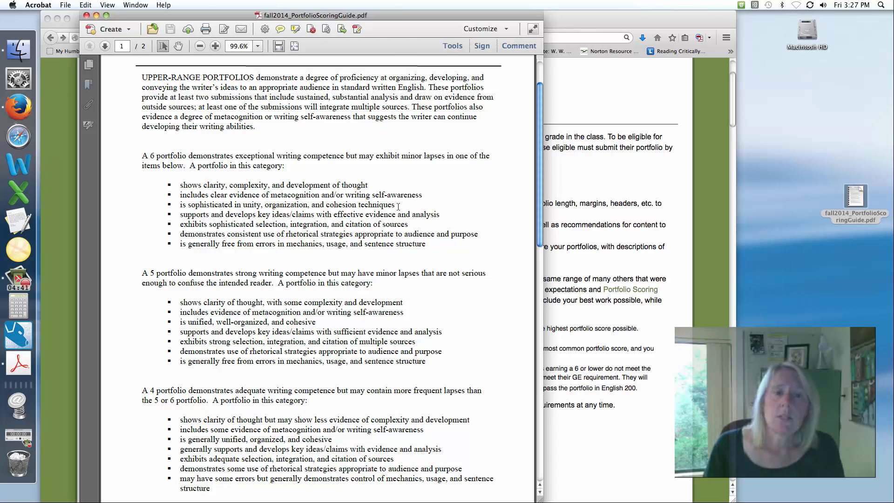
{"action": "scroll", "scroll_direction": "up", "scroll_amount": 3}
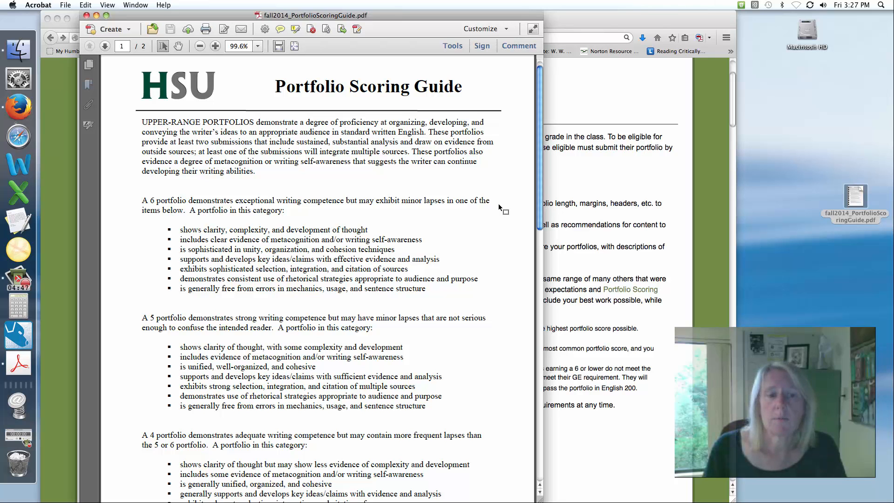
{"action": "mouse_move", "coordinate": [263, 211]}
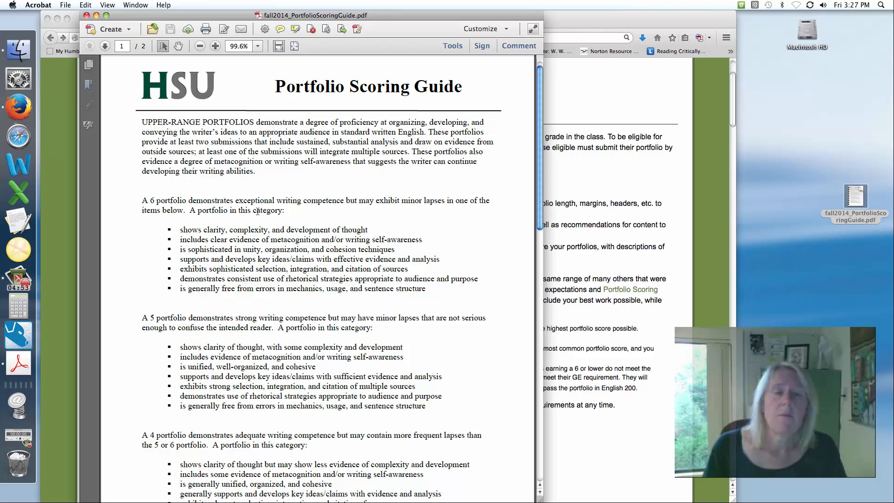
{"action": "mouse_move", "coordinate": [250, 344]}
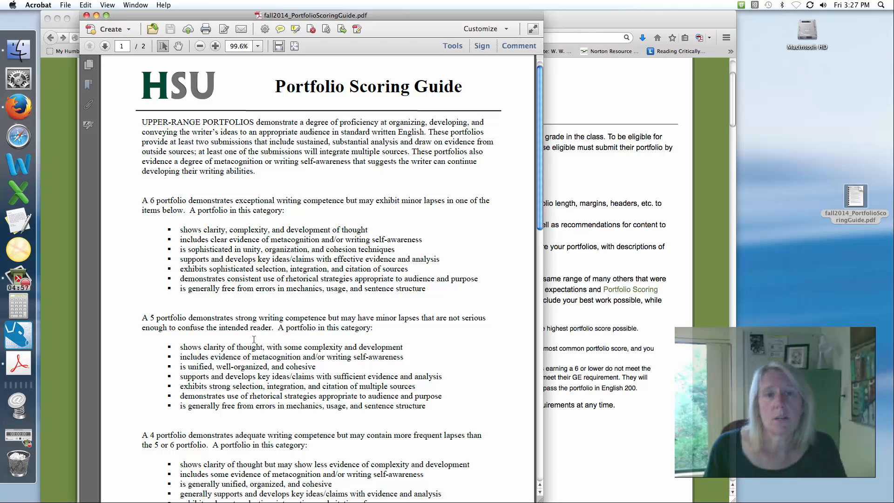
{"action": "mouse_move", "coordinate": [223, 429]}
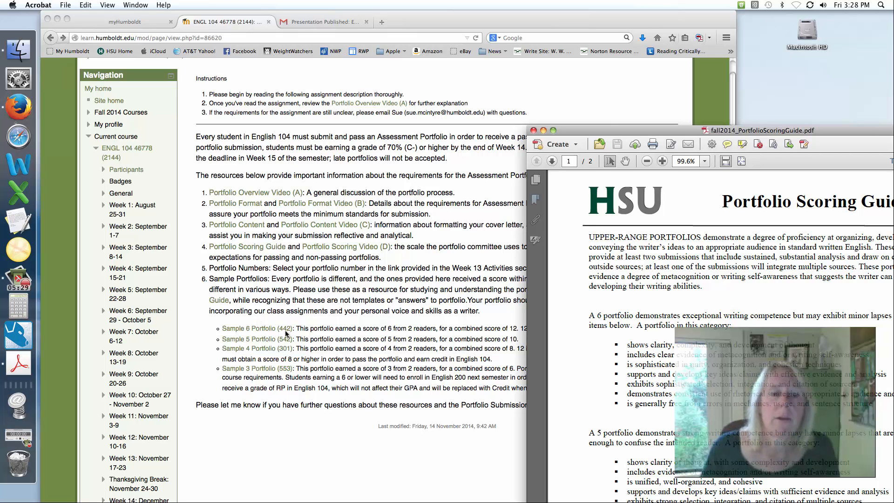
- Bring the Firefox Portfolios Overview page fully to the front
{"action": "left_click", "coordinate": [535, 130]}
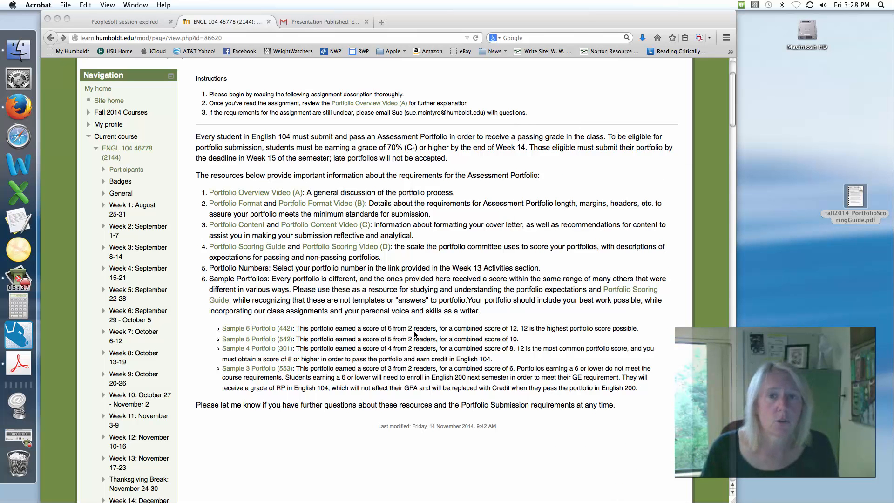
{"action": "mouse_move", "coordinate": [263, 333]}
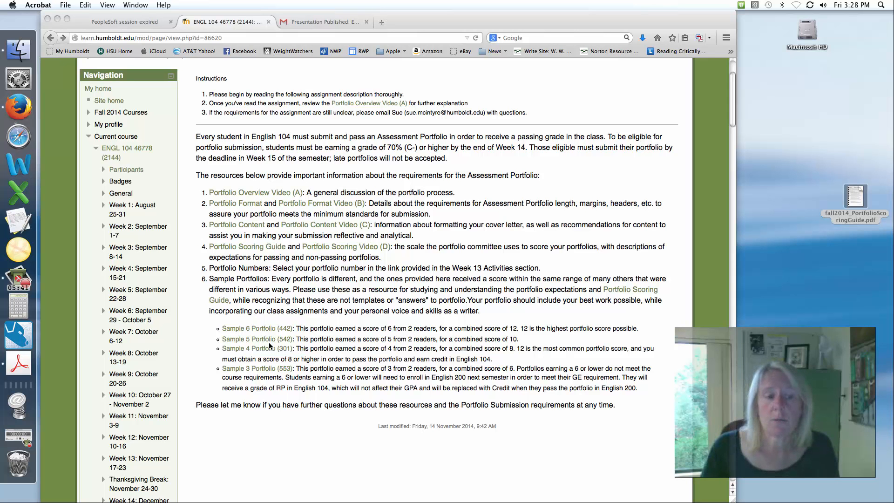
{"action": "mouse_move", "coordinate": [268, 345]}
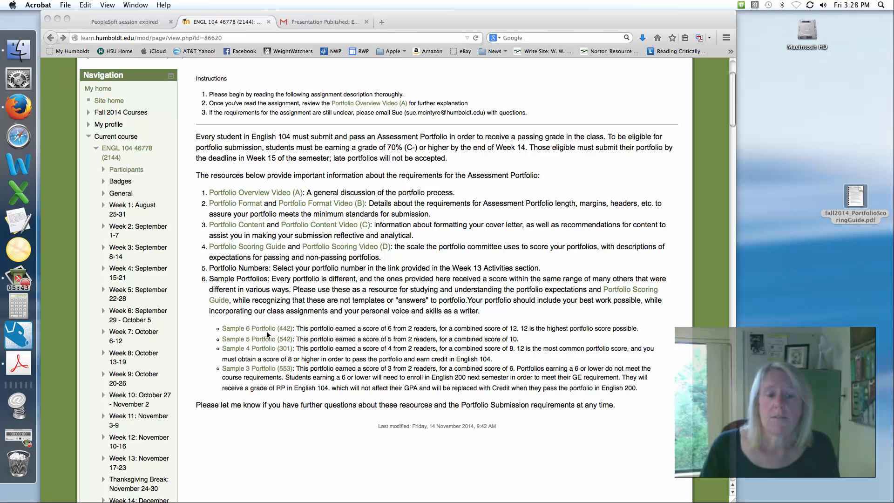
{"action": "mouse_move", "coordinate": [276, 378]}
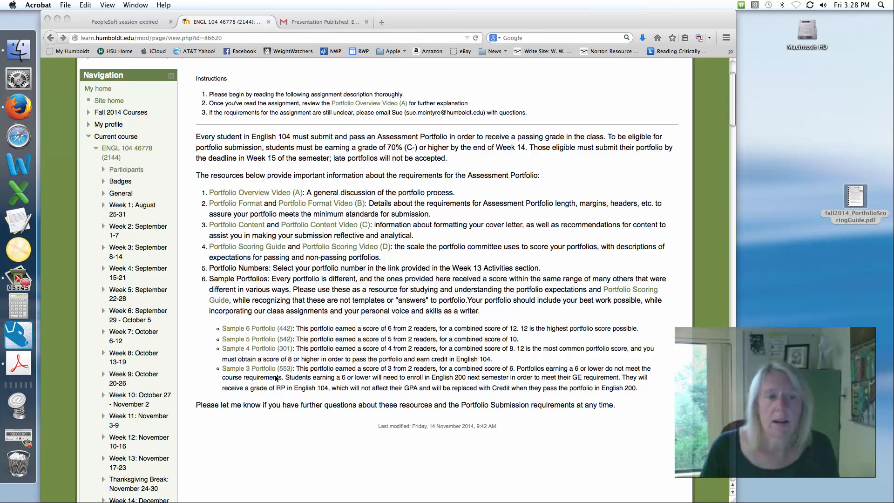